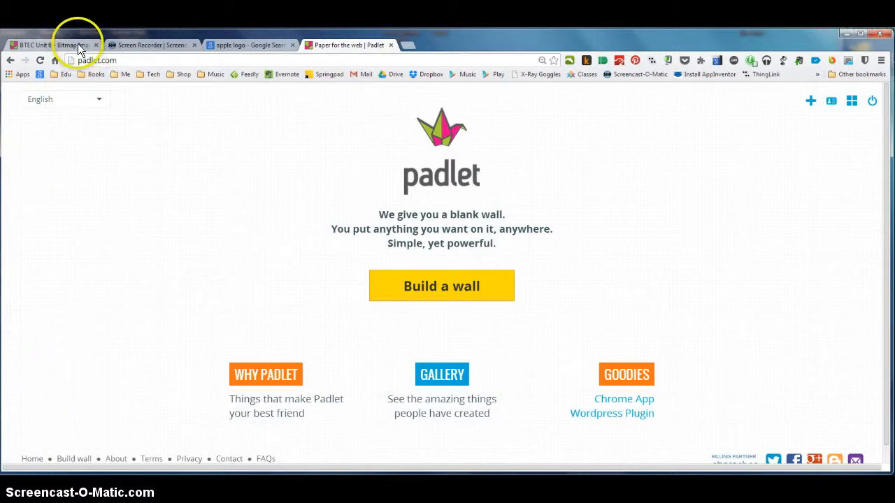
# - View the finished 'BTEC Unit 6 - Bitmap Images Moodboard' wall as an example
pyautogui.click(53, 44)
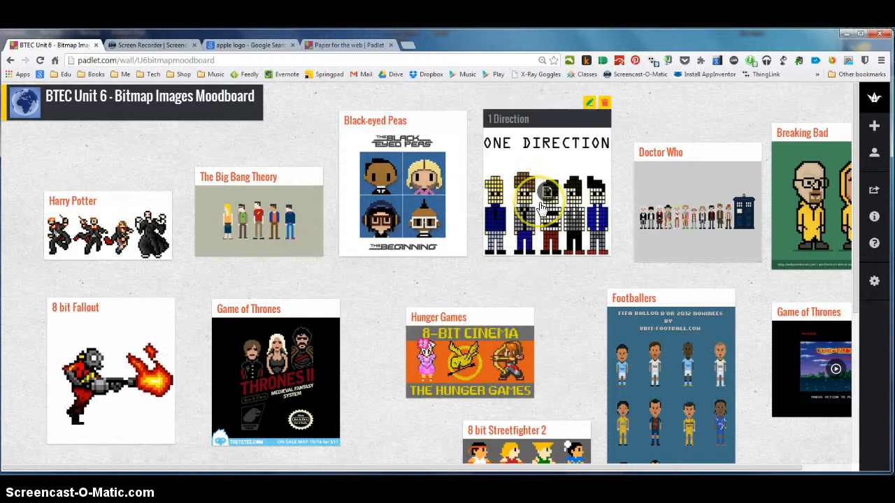
pyautogui.moveTo(453, 216)
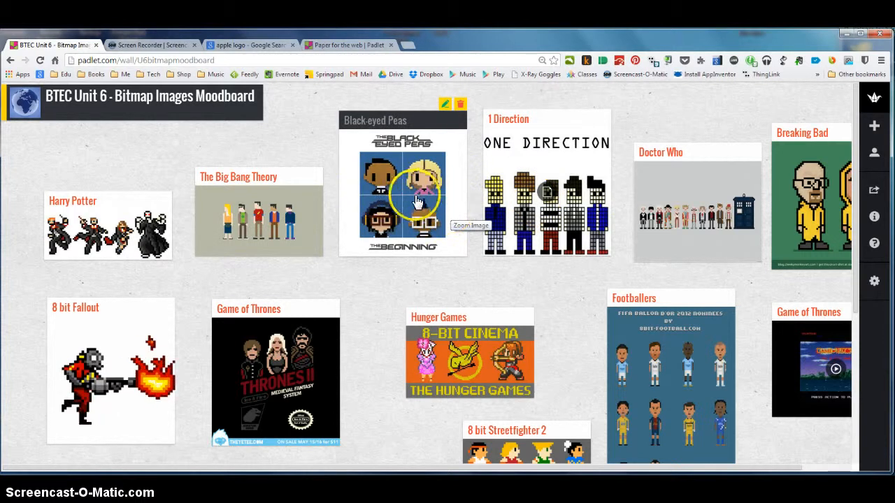
pyautogui.moveTo(257, 218)
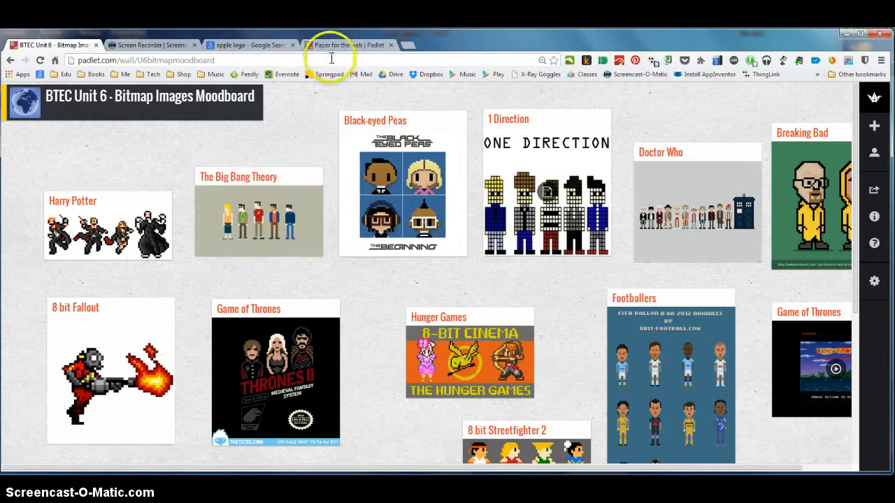
# - From the Padlet home page, build a new blank wall
pyautogui.click(347, 45)
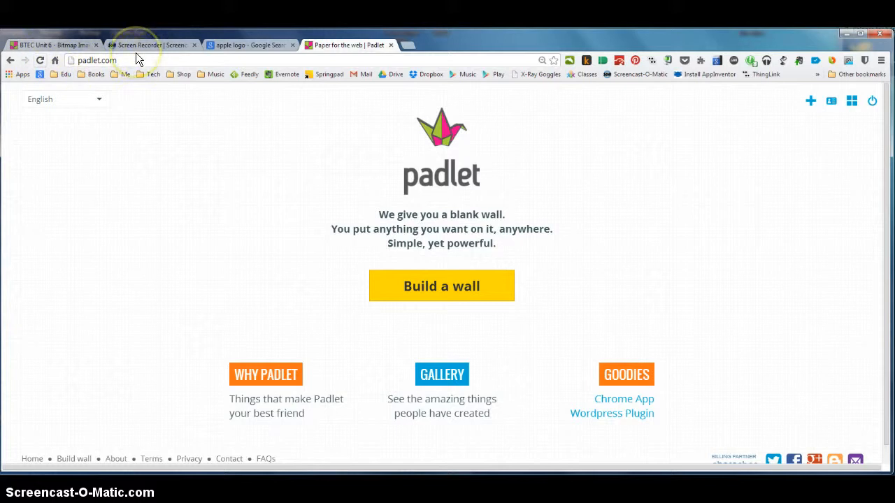
pyautogui.moveTo(428, 185)
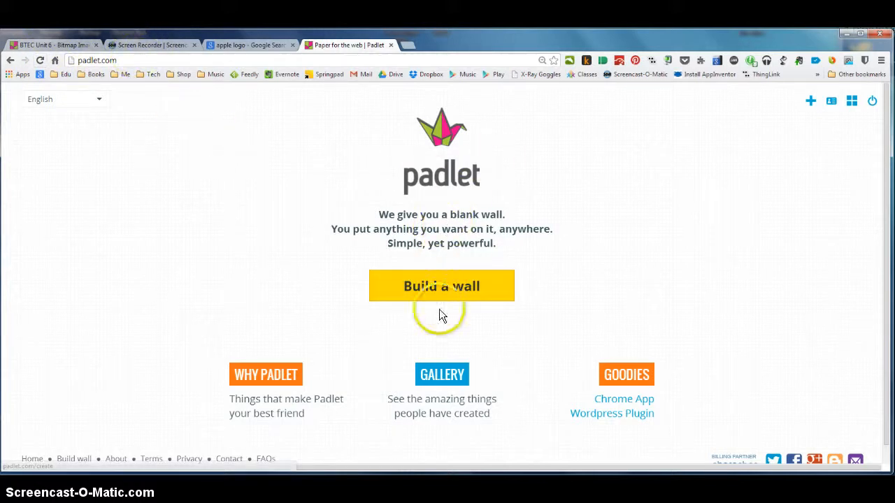
pyautogui.moveTo(811, 101)
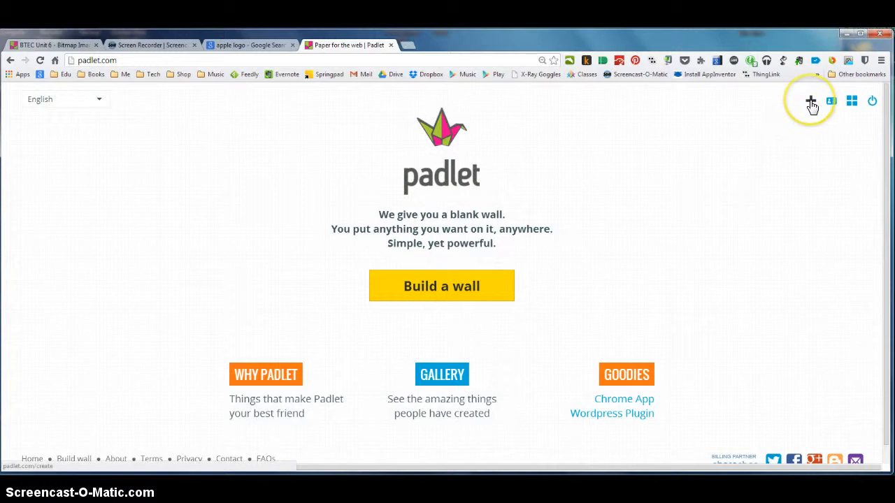
pyautogui.moveTo(442, 285)
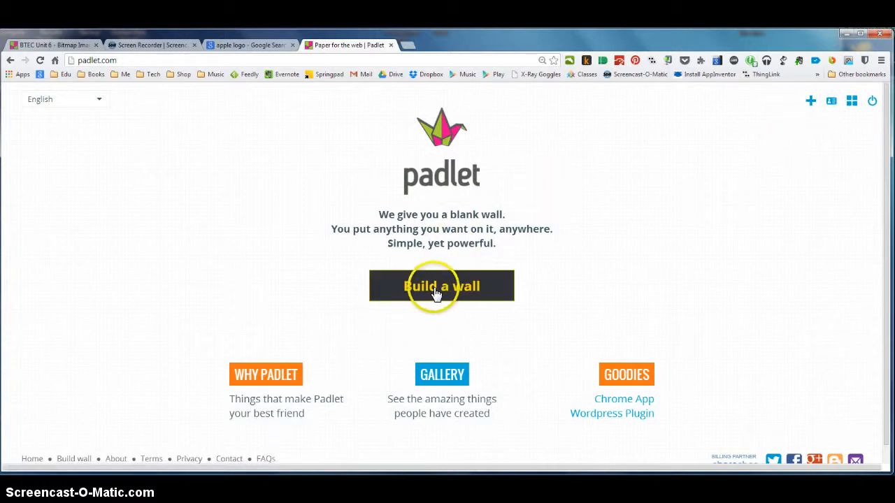
pyautogui.click(441, 285)
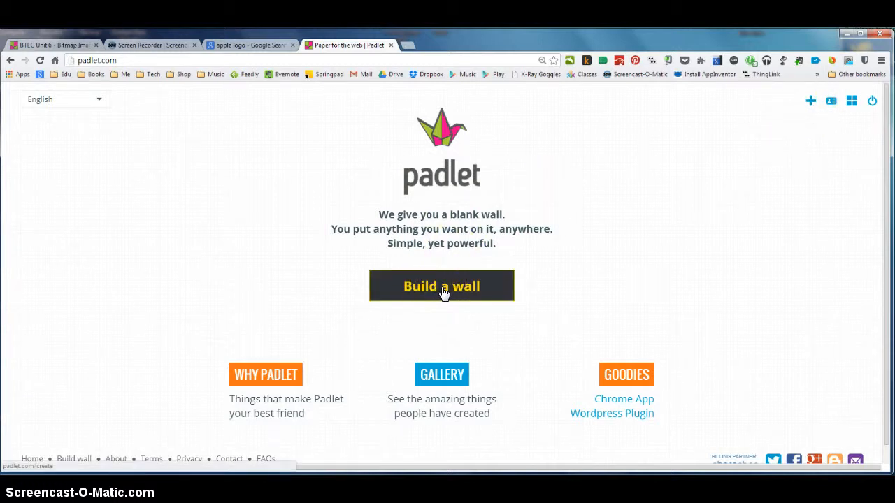
pyautogui.click(441, 285)
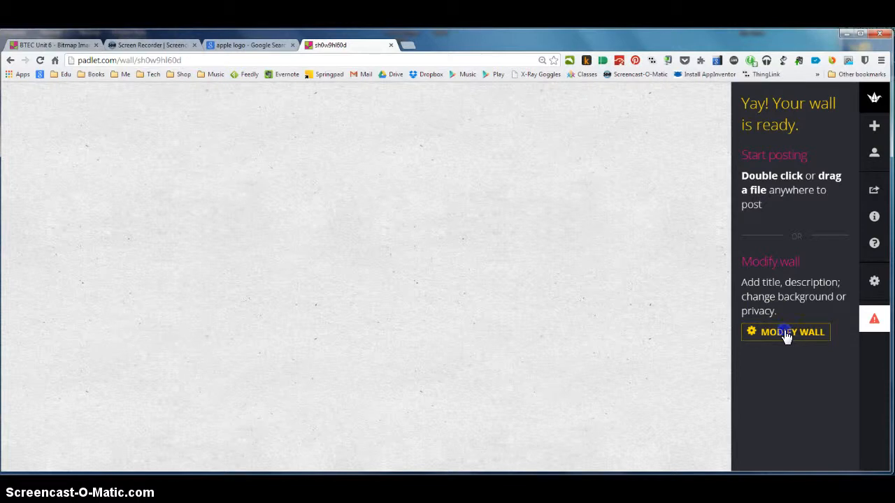
# - Set the wall title to 'Unit 6 logo moodboard' and description to 'Ideas for logos'
pyautogui.click(786, 333)
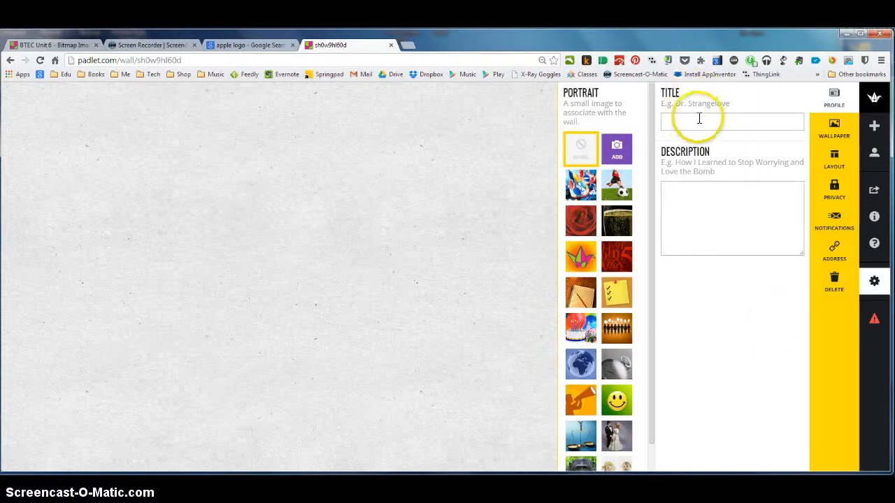
pyautogui.click(732, 120)
pyautogui.write('Unit 6 logo moodboard')
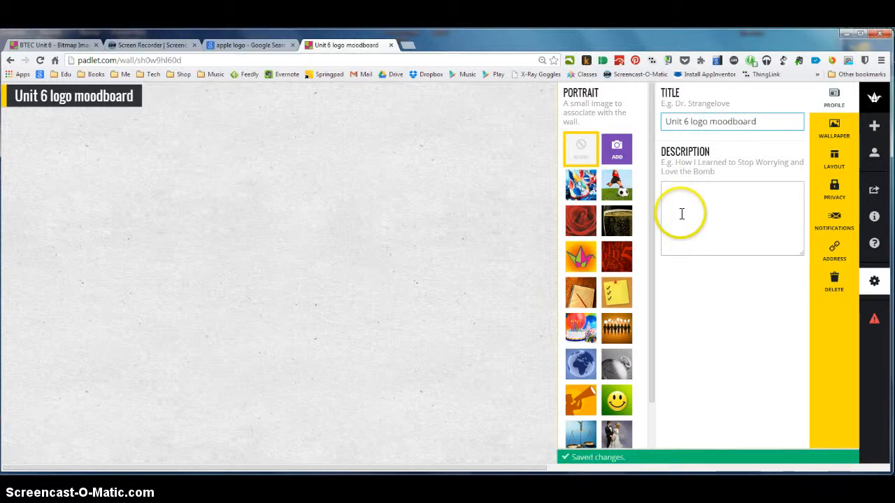
pyautogui.click(732, 218)
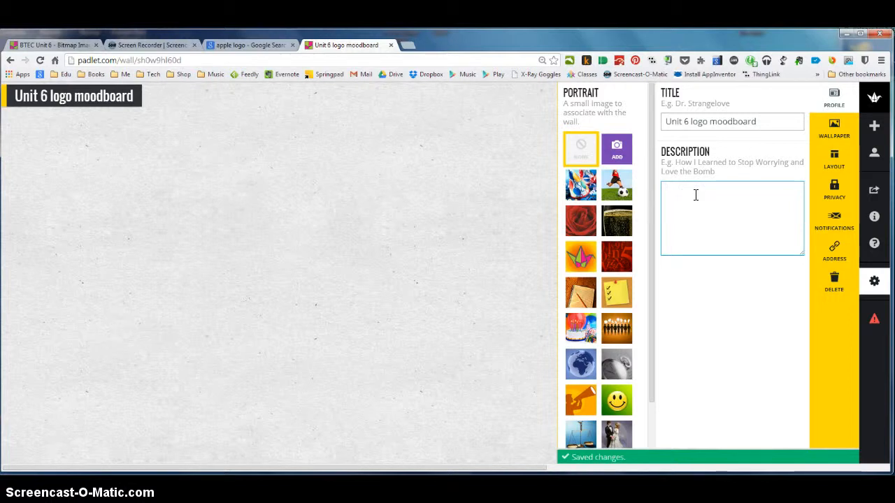
pyautogui.write('Ideas for logos')
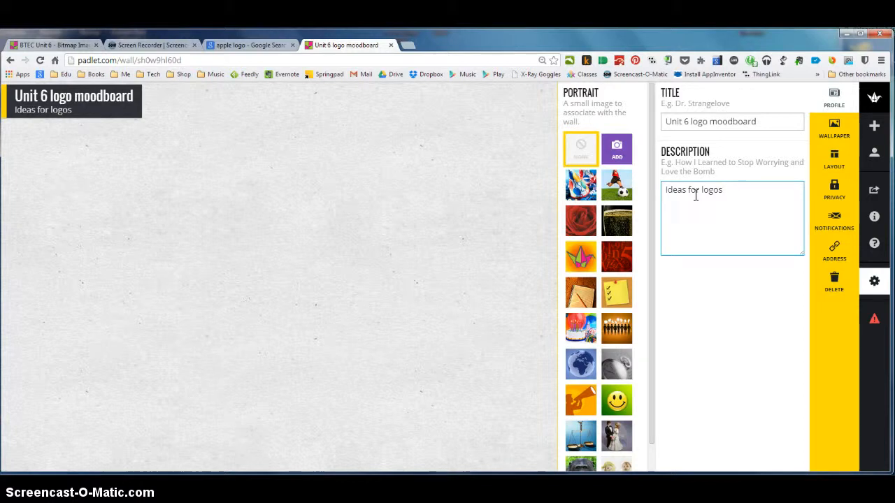
pyautogui.moveTo(613, 216)
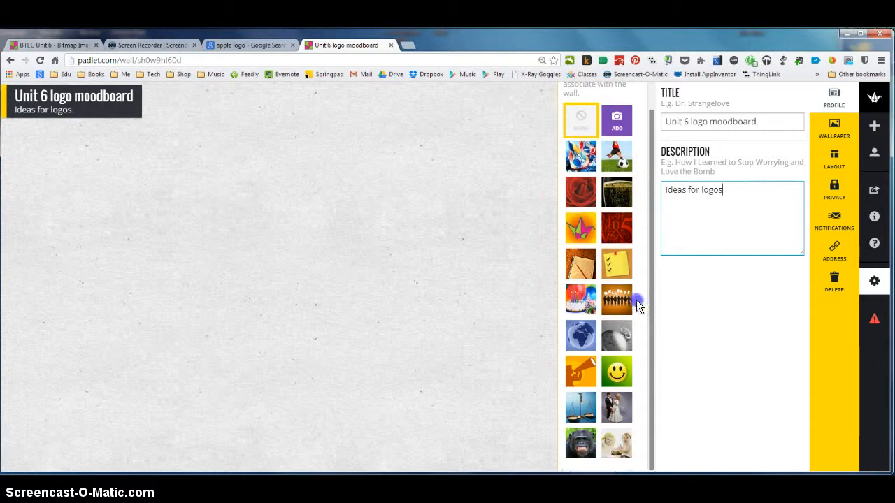
# - Choose the globe picture as the wall's portrait
pyautogui.click(580, 440)
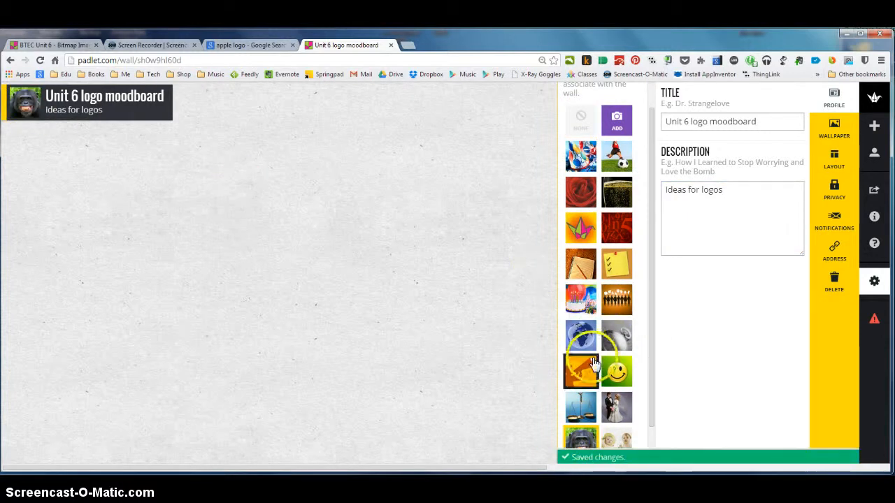
pyautogui.click(580, 334)
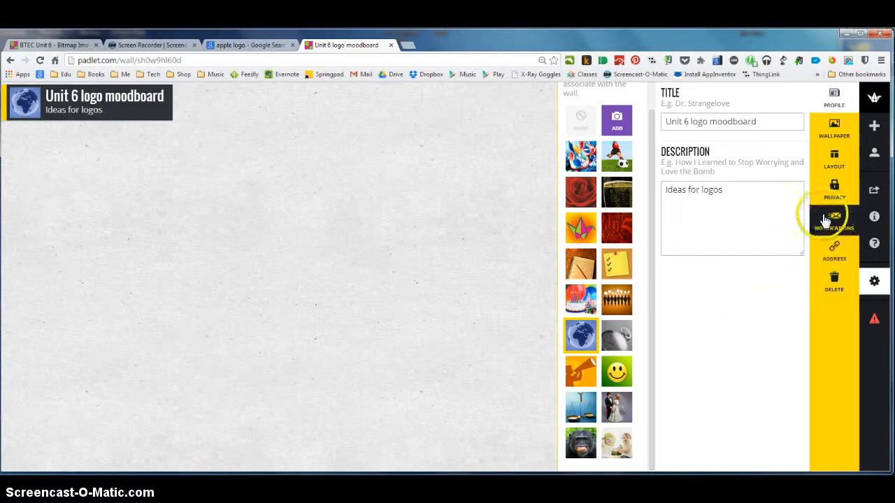
# - Switch the wall's visibility from hidden link to Private
pyautogui.click(833, 184)
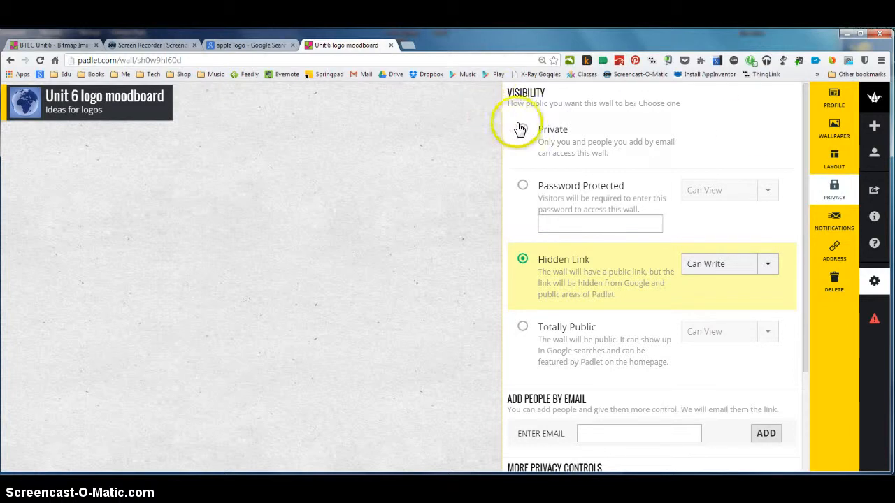
pyautogui.click(522, 129)
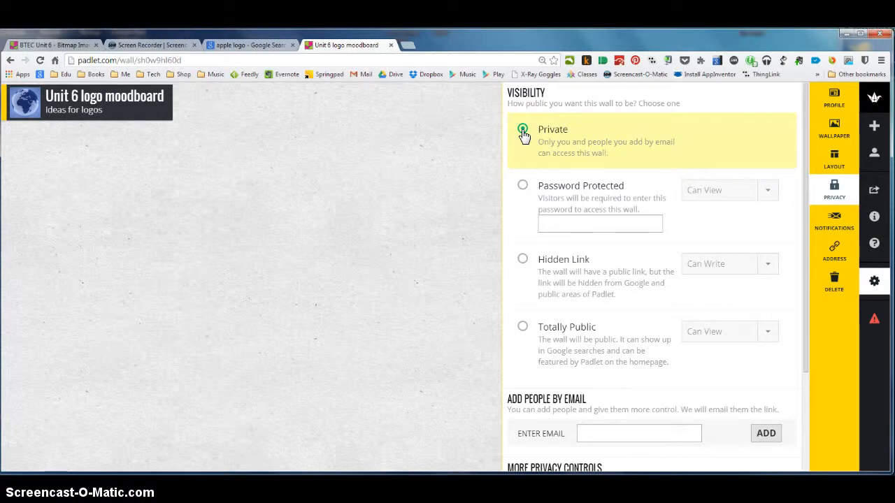
pyautogui.click(523, 132)
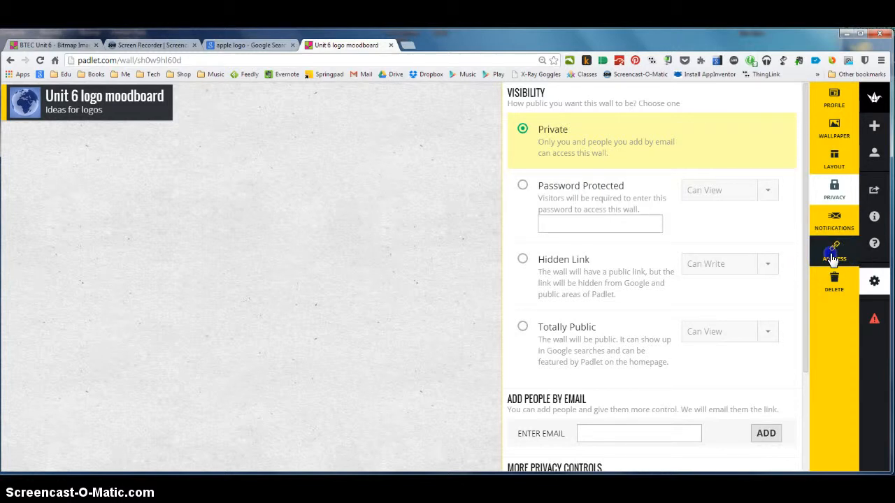
# - Pick the custom padlet.com address 'unit6logos' for the wall
pyautogui.click(833, 251)
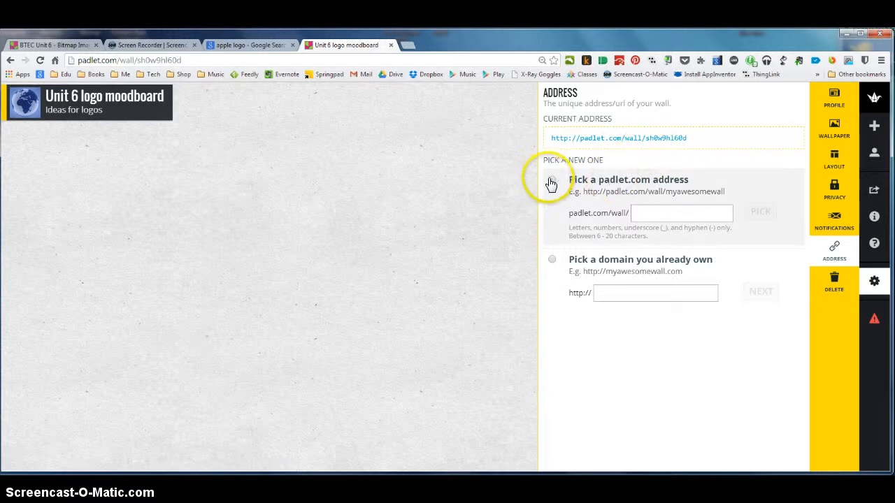
pyautogui.click(552, 183)
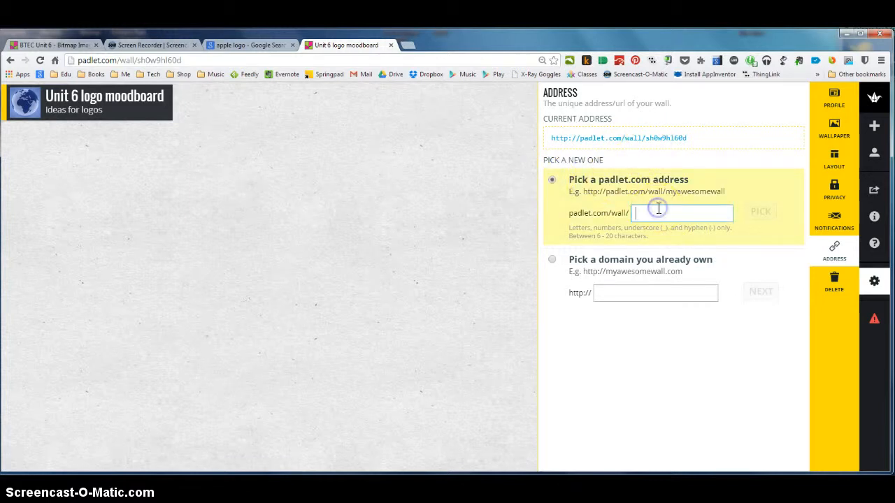
pyautogui.write('unit6logos')
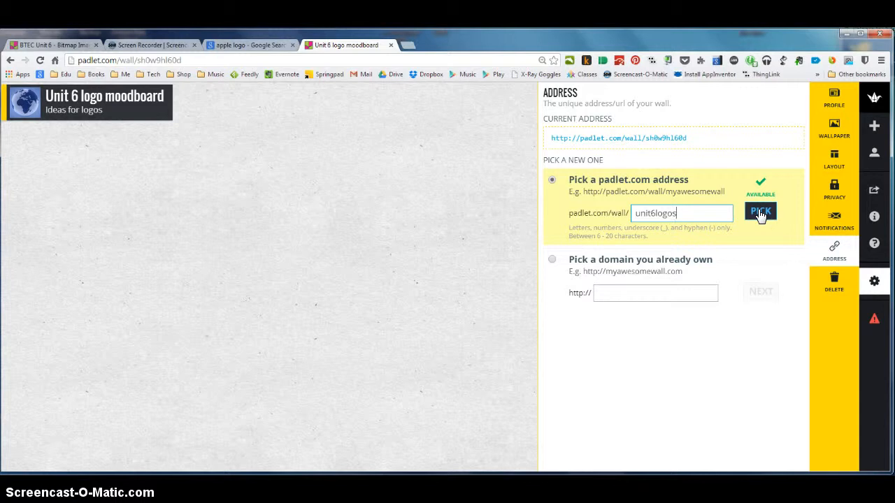
pyautogui.click(760, 212)
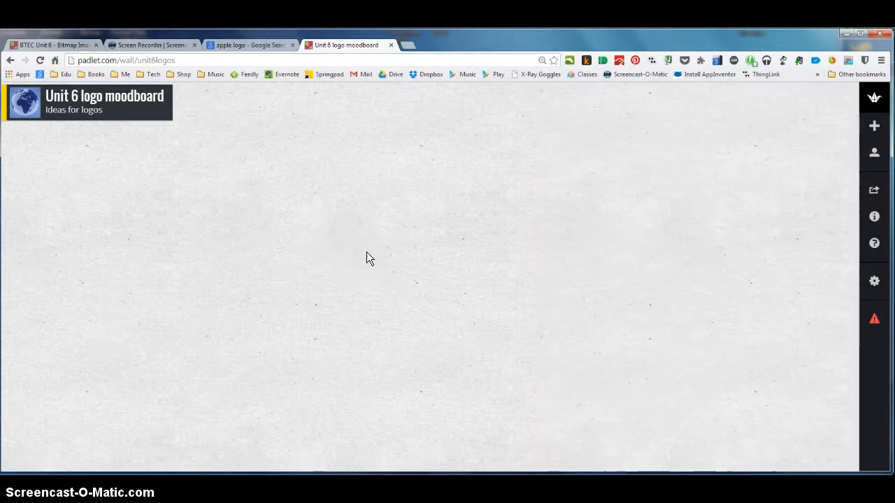
# - Create a new empty post card in the middle of the wall
pyautogui.click(341, 208)
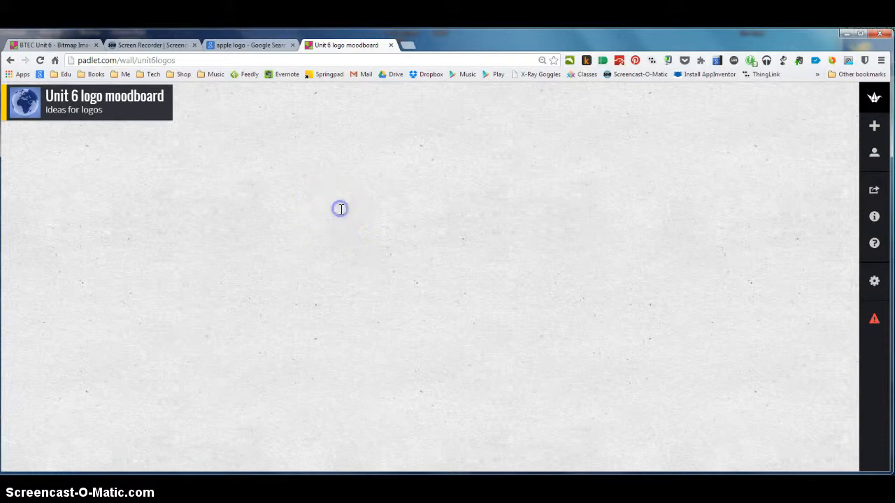
pyautogui.doubleClick(341, 209)
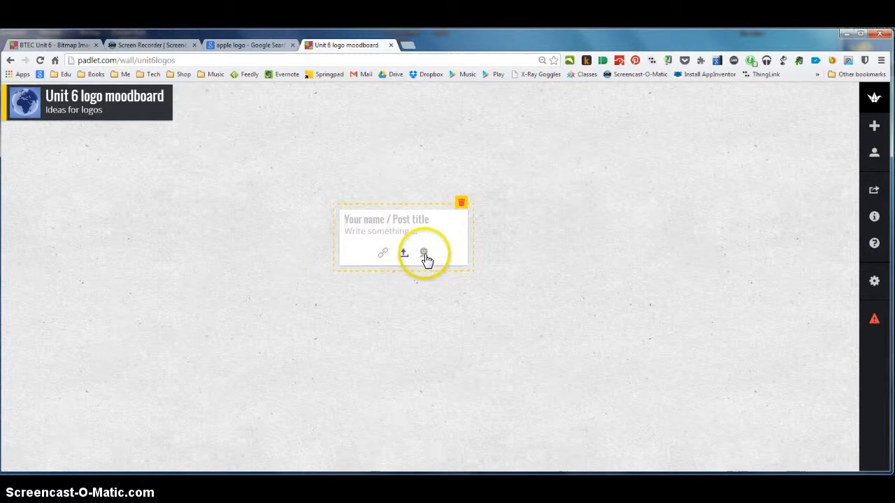
pyautogui.moveTo(423, 253)
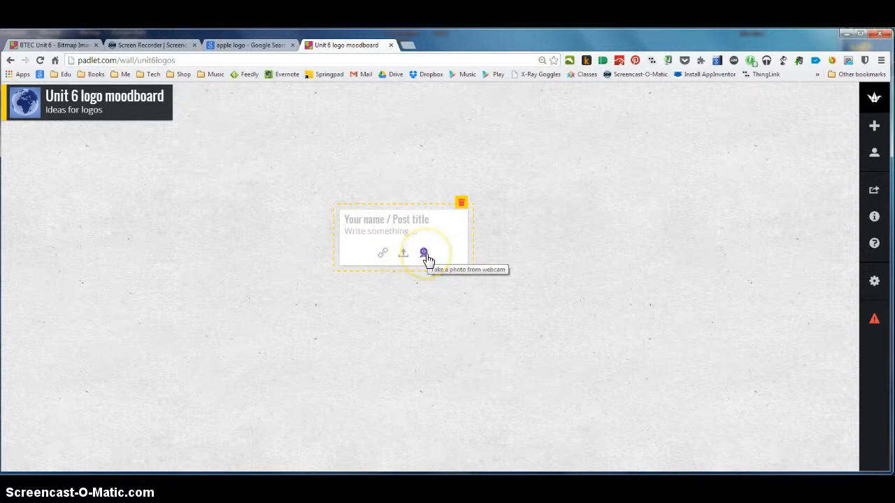
pyautogui.moveTo(403, 255)
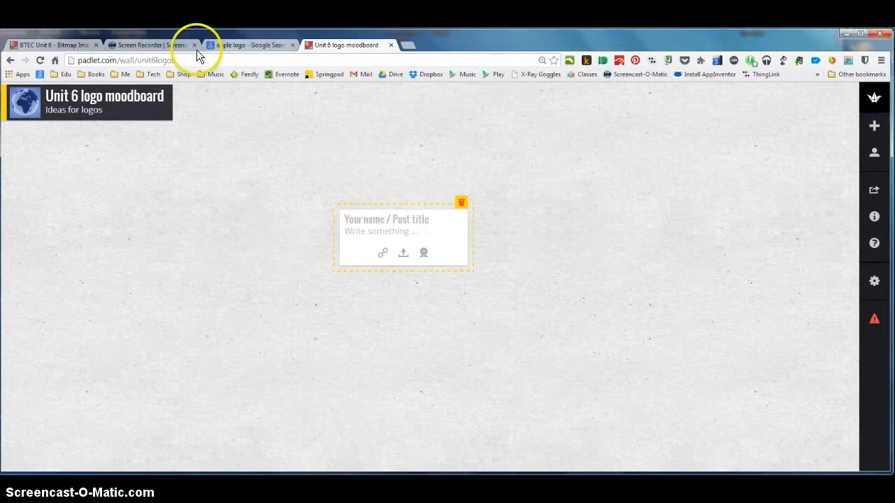
# - View a black Apple logo image from the Google search on its own page
pyautogui.click(252, 45)
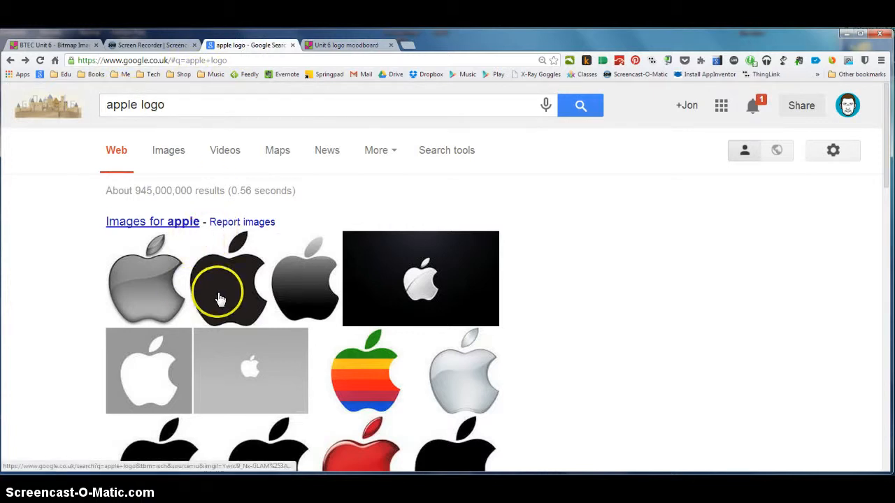
pyautogui.moveTo(377, 352)
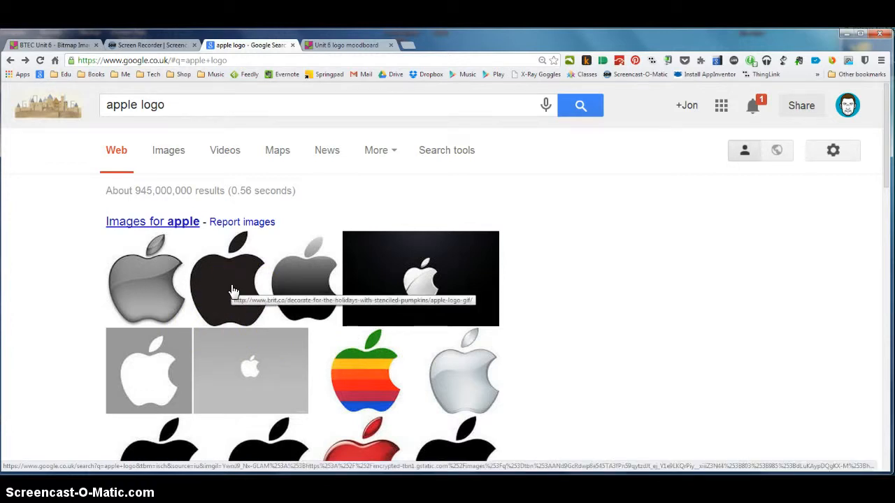
pyautogui.click(226, 278)
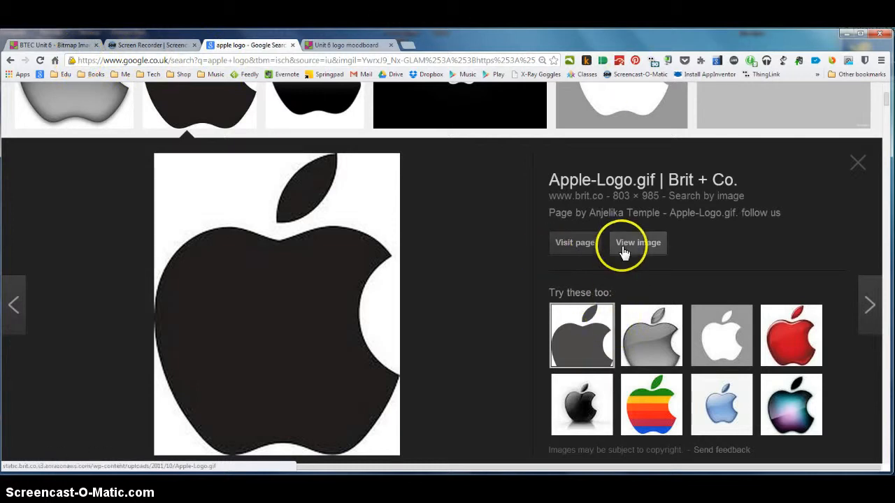
pyautogui.click(638, 243)
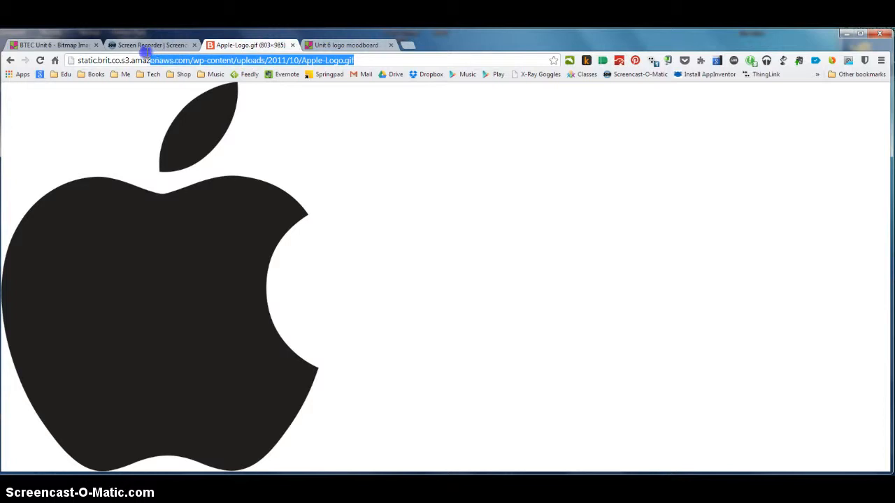
# - Copy the Apple logo image's web address from the address bar
pyautogui.click(165, 60)
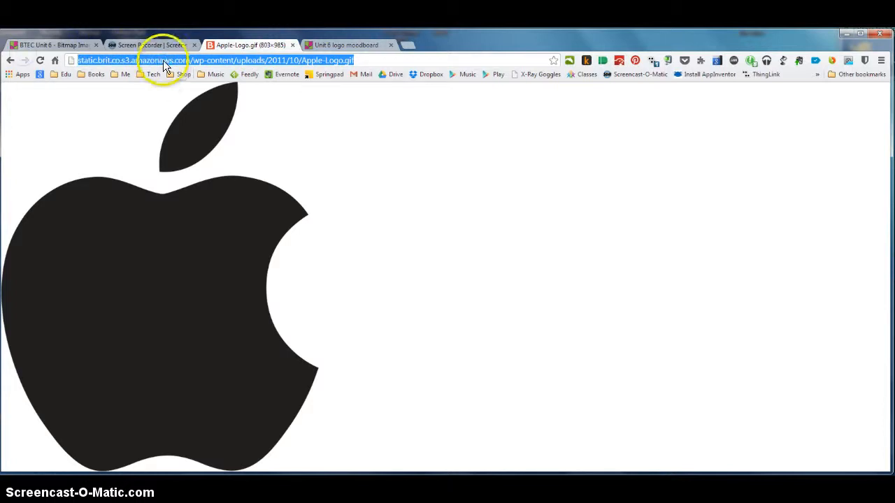
pyautogui.rightClick(165, 61)
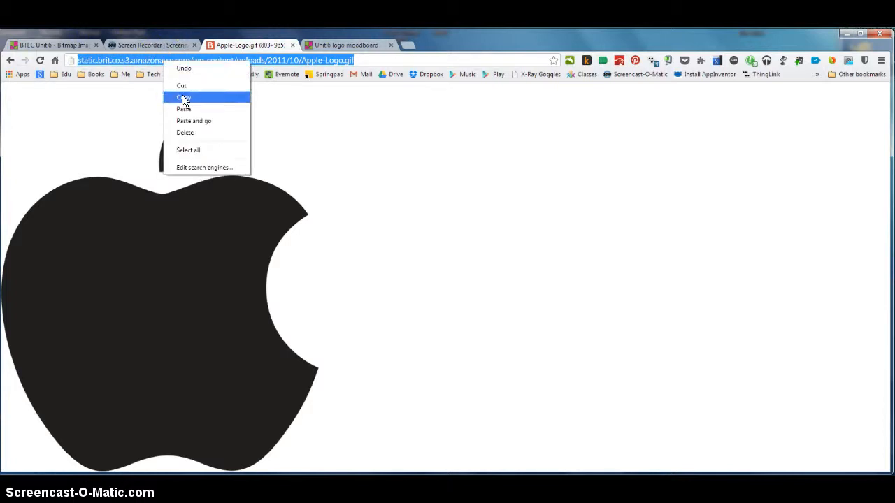
pyautogui.click(184, 98)
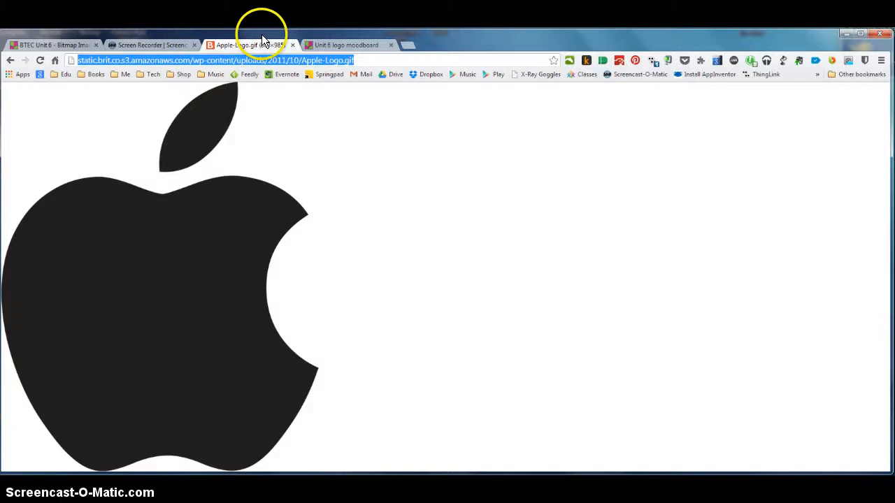
# - Paste the Apple-Logo.gif address into the new post's link field
pyautogui.click(346, 44)
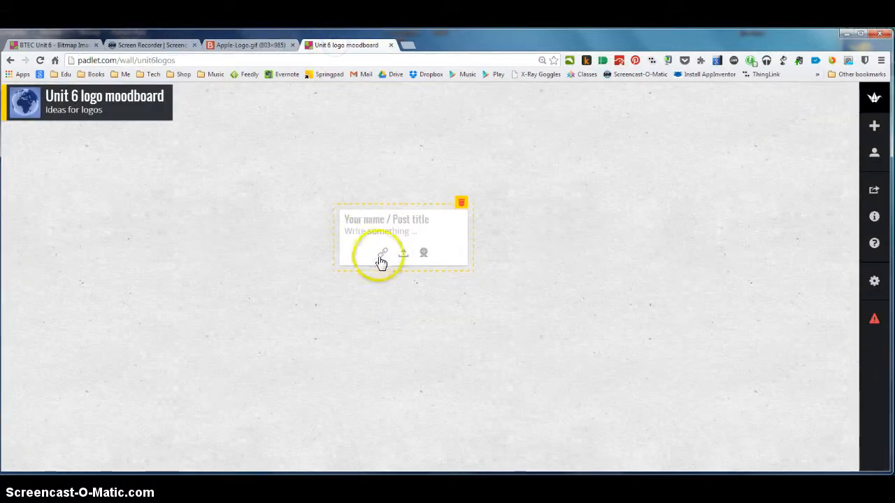
pyautogui.click(383, 253)
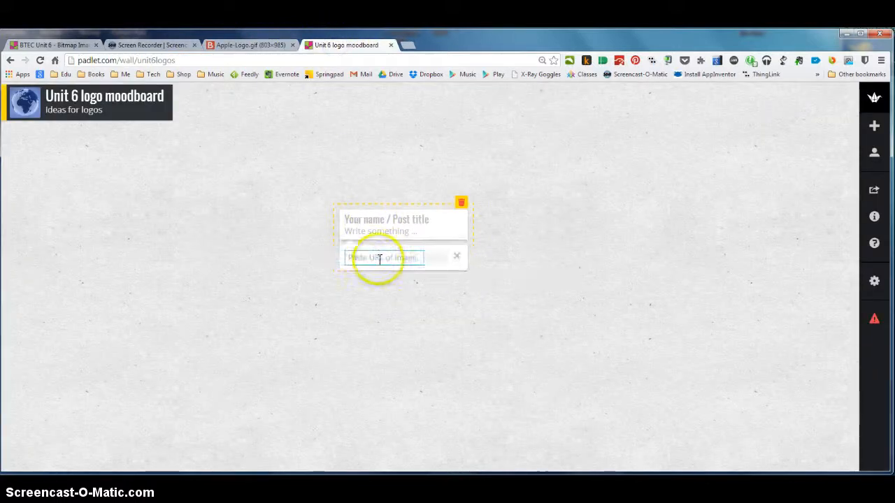
pyautogui.click(383, 257)
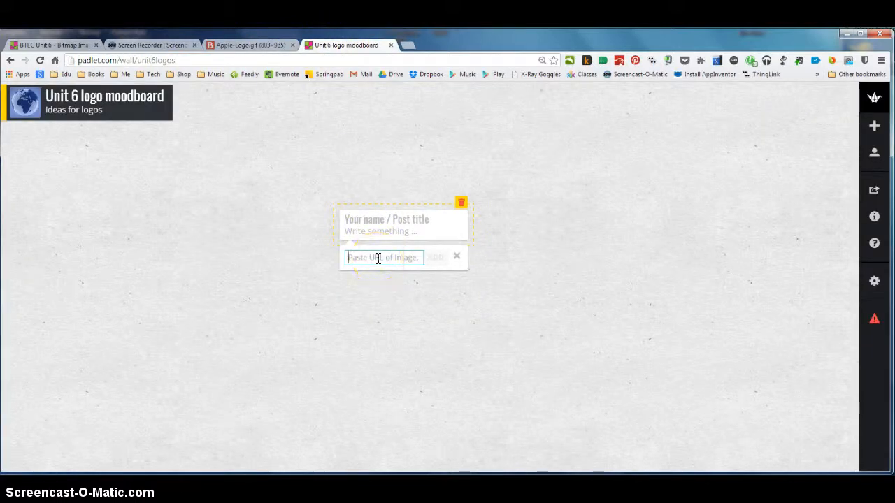
pyautogui.write('1/10/Apple-Logo.gif')
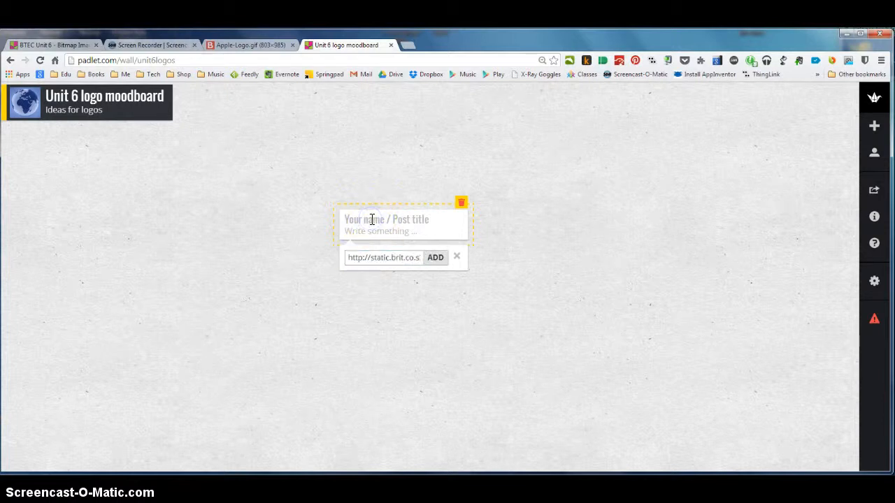
# - Title the post 'Apple logo' and add it to the wall
pyautogui.write('Ap')
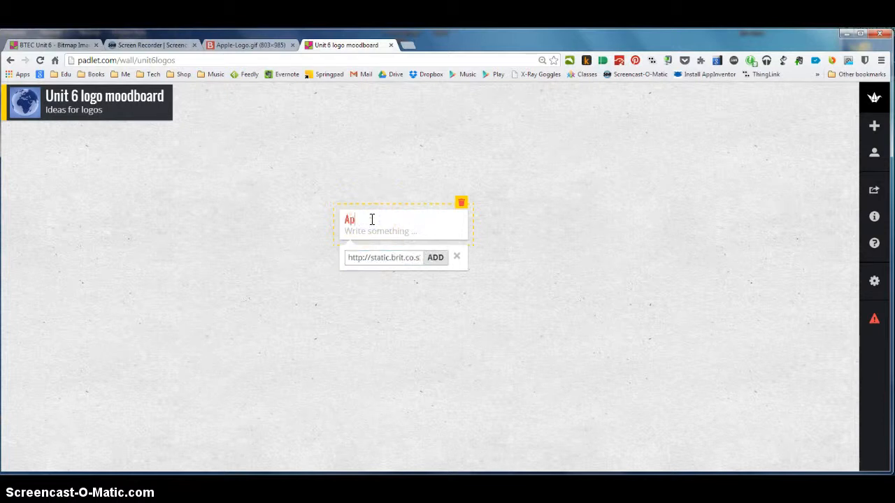
pyautogui.write('ple logo')
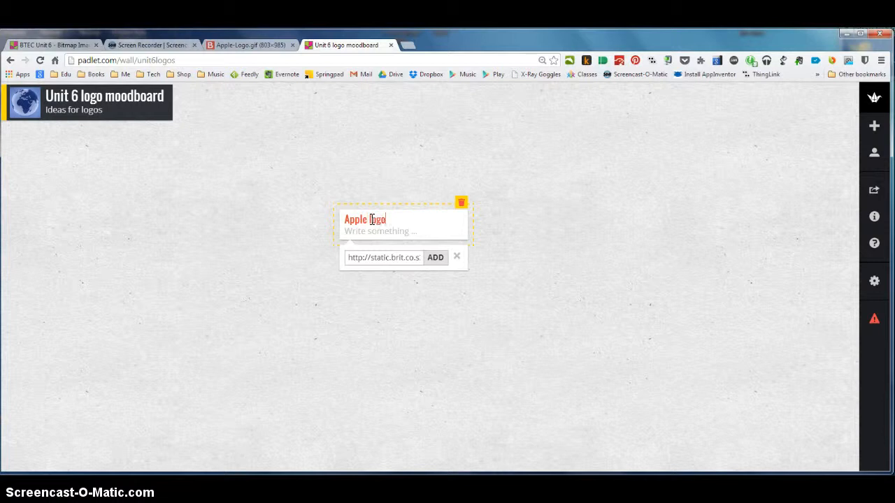
pyautogui.click(435, 257)
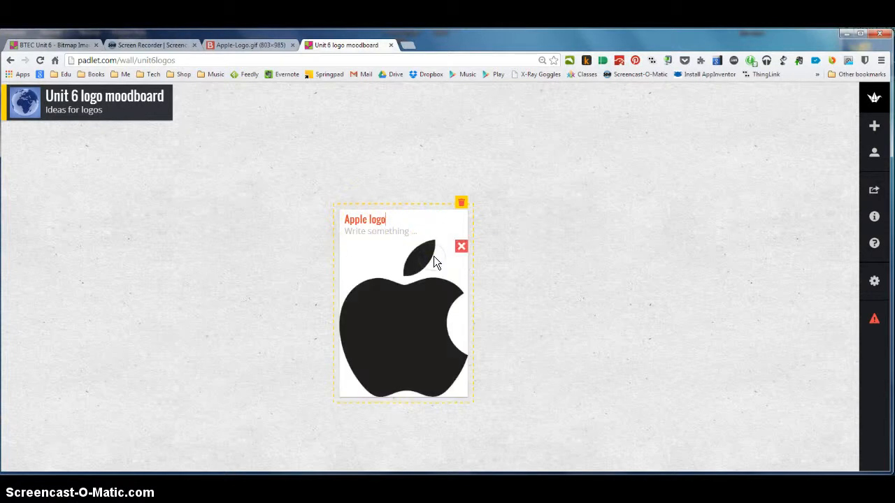
pyautogui.click(503, 273)
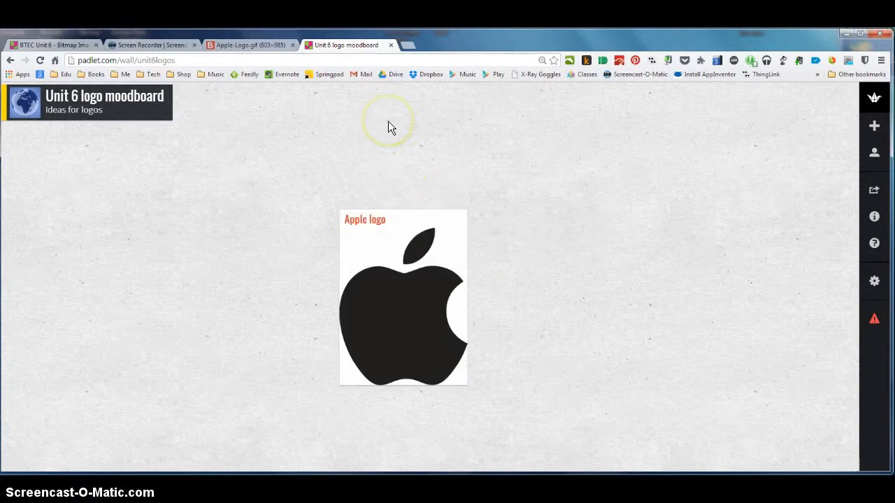
pyautogui.moveTo(301, 215)
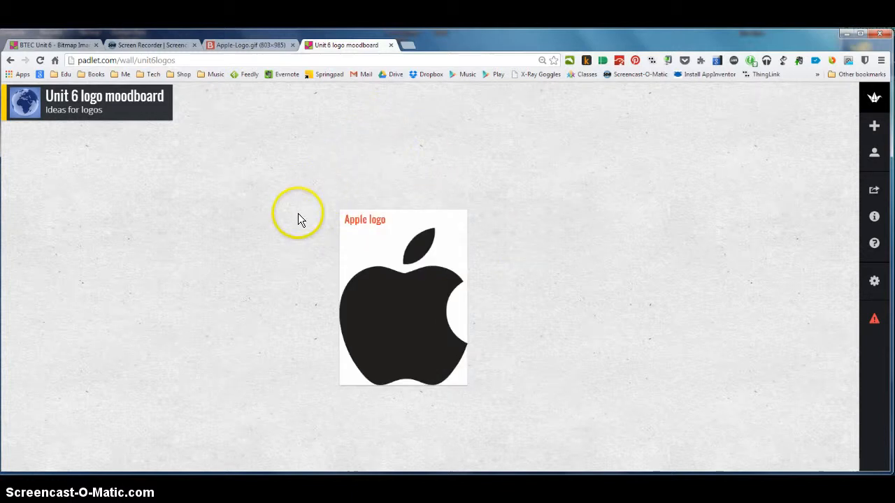
pyautogui.moveTo(230, 229)
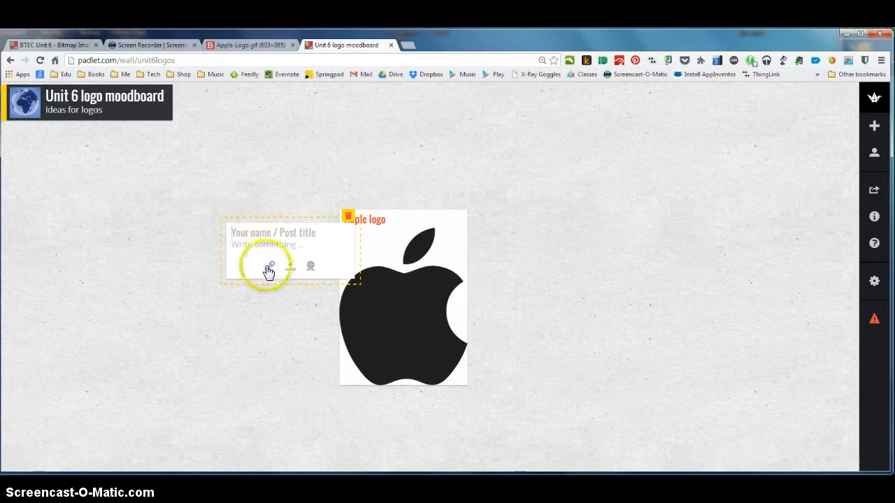
# - Search Google for 'android logo' and open the first image result
pyautogui.click(271, 267)
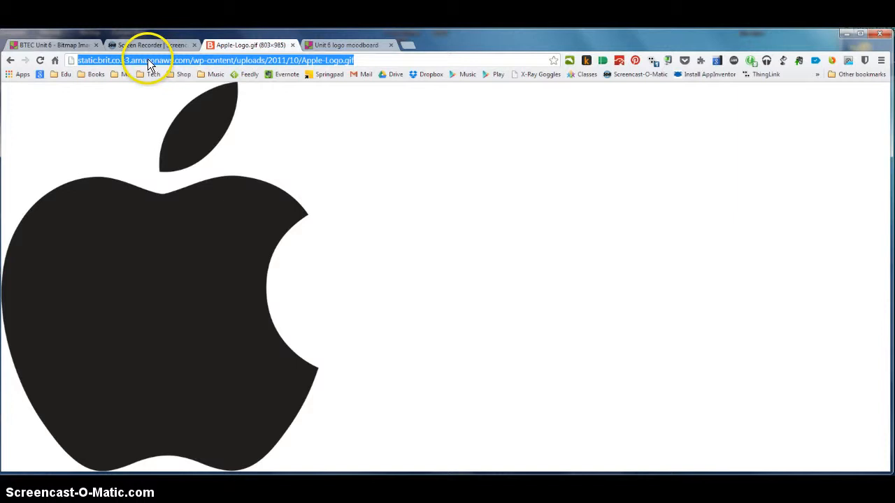
pyautogui.write('android+logo&rlz=1C1RXDB_enGB542GB542&espv=210&es_sm=122&tbm=isch&source')
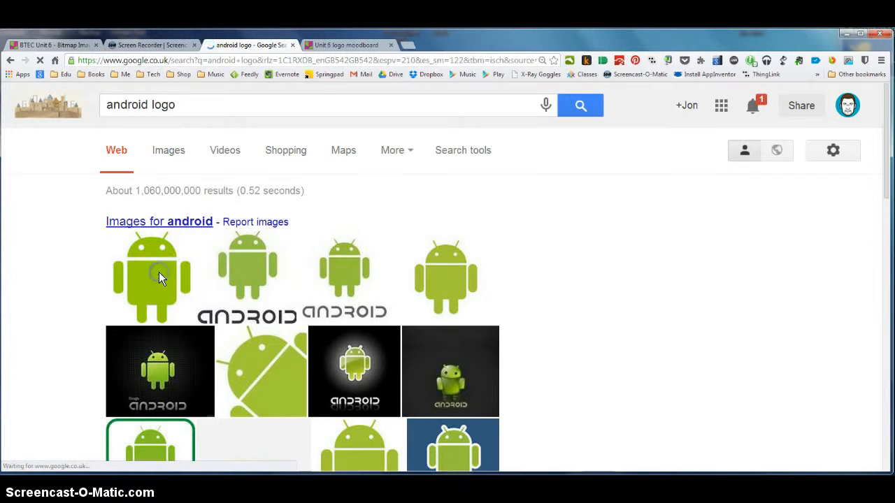
pyautogui.click(151, 276)
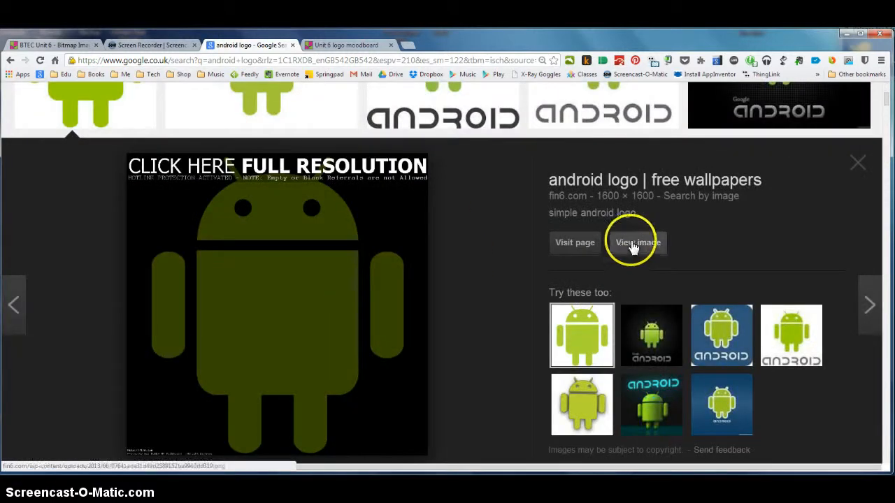
# - View the Android logo image on its own page, ready to copy its address
pyautogui.click(637, 243)
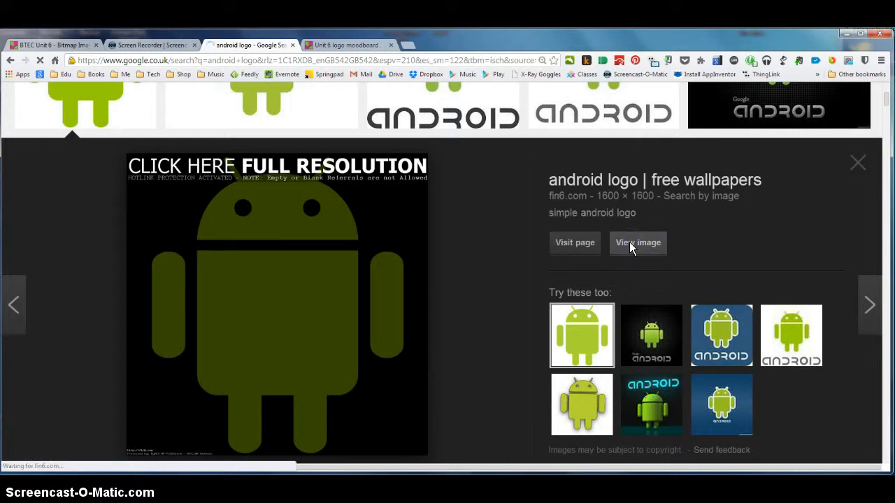
pyautogui.click(638, 243)
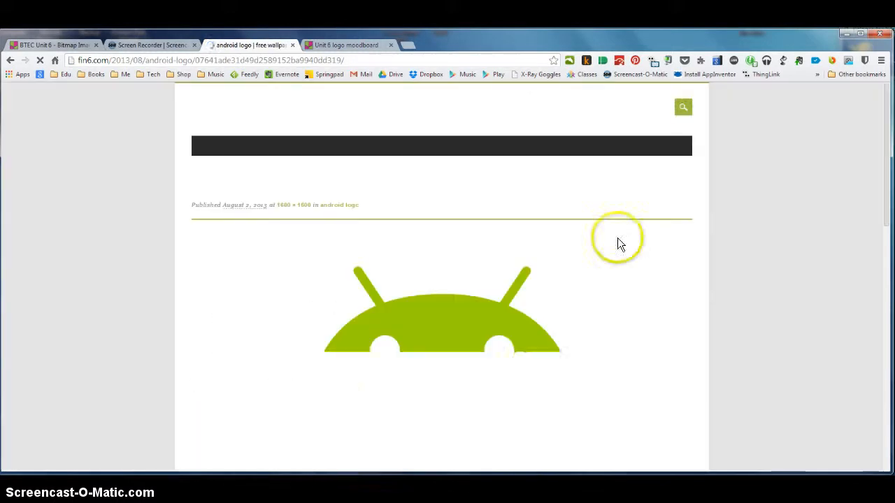
pyautogui.rightClick(210, 60)
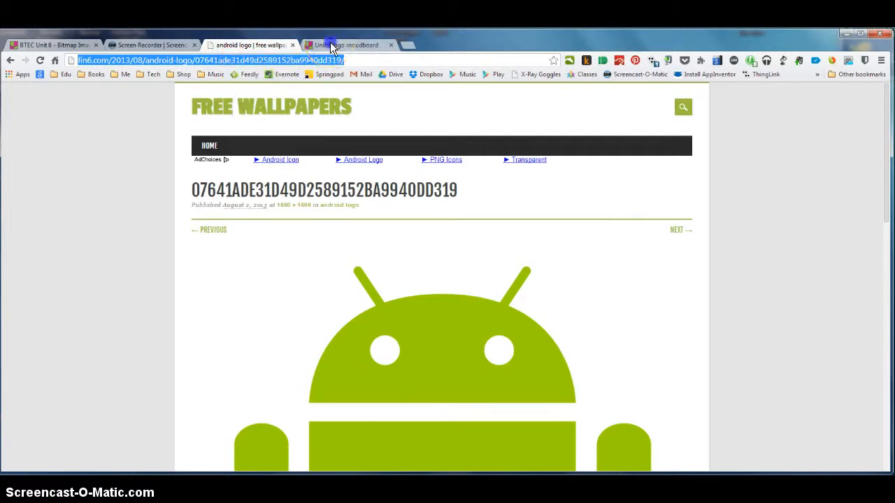
# - Add a post titled 'Android Logo' linking the fin6.com Android logo page
pyautogui.click(346, 45)
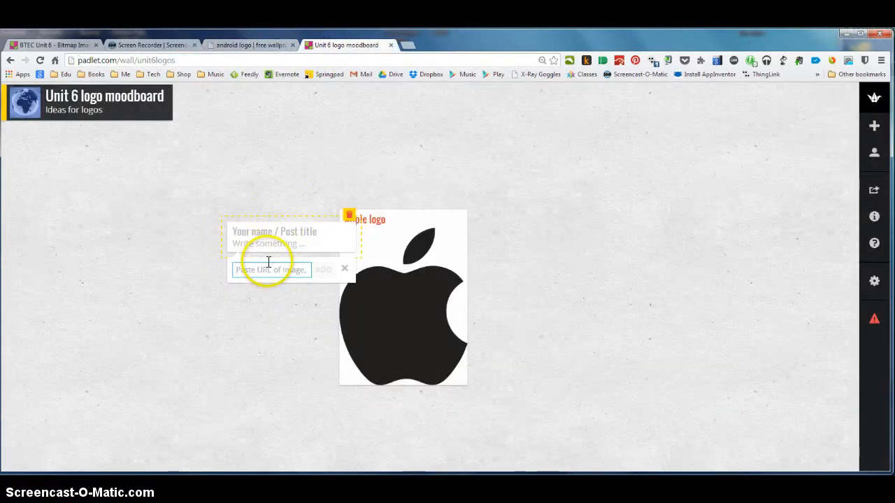
pyautogui.write('http://fin6.com/201')
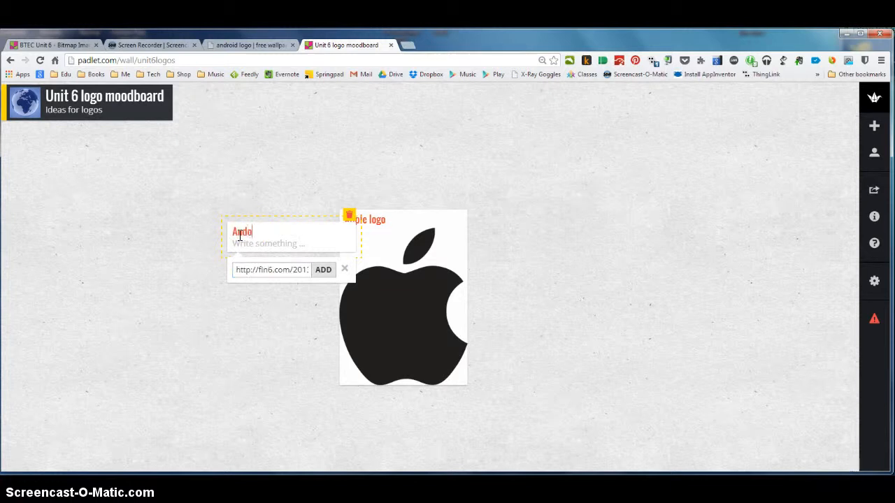
pyautogui.write('Android Logo')
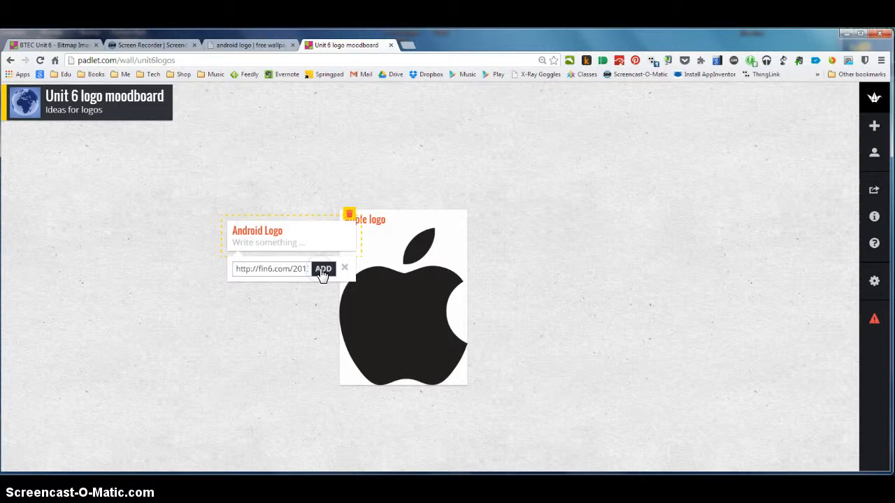
pyautogui.click(323, 268)
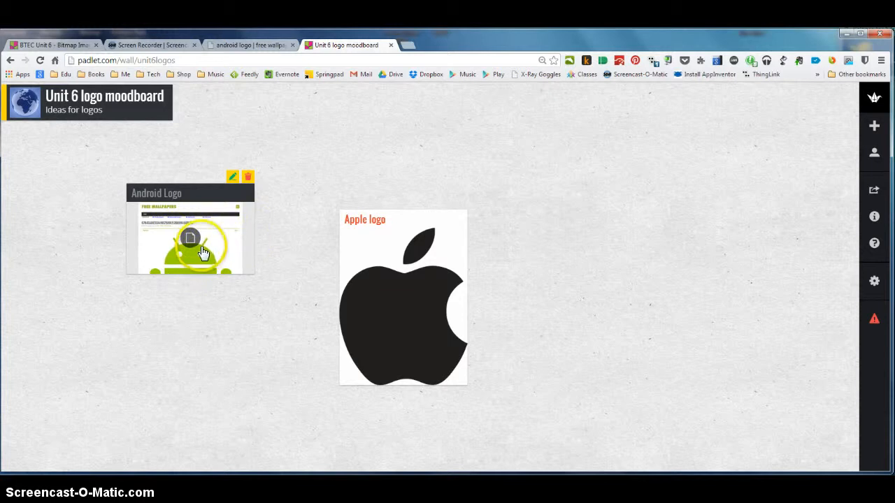
pyautogui.moveTo(264, 226)
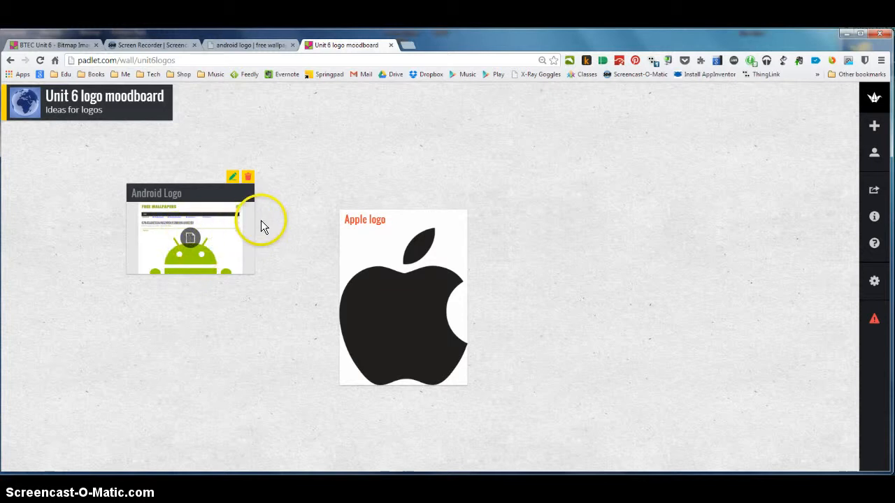
pyautogui.moveTo(498, 171)
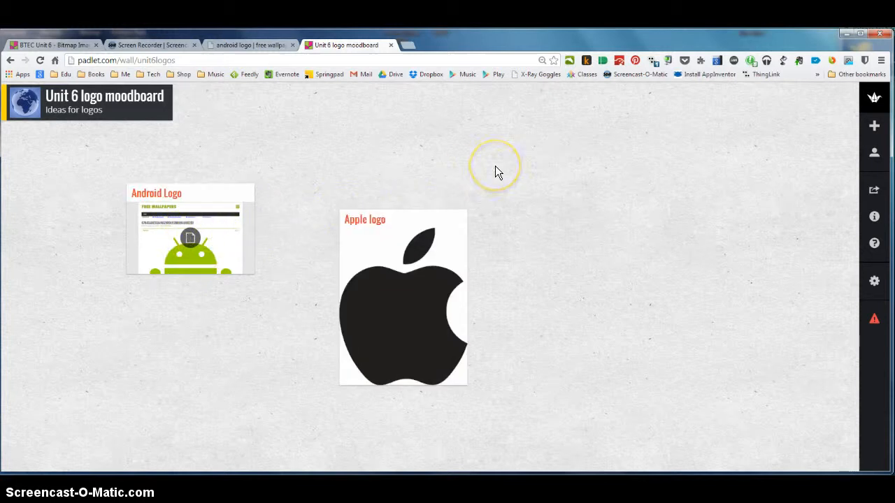
pyautogui.moveTo(492, 182)
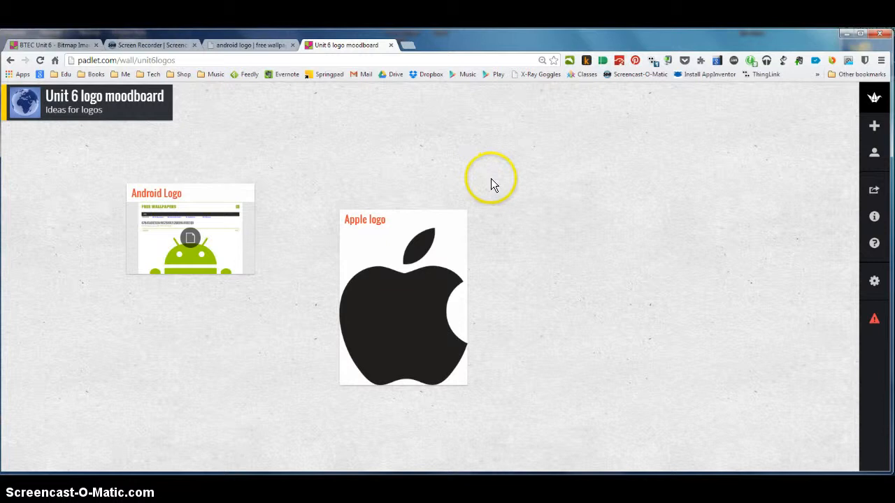
pyautogui.moveTo(701, 176)
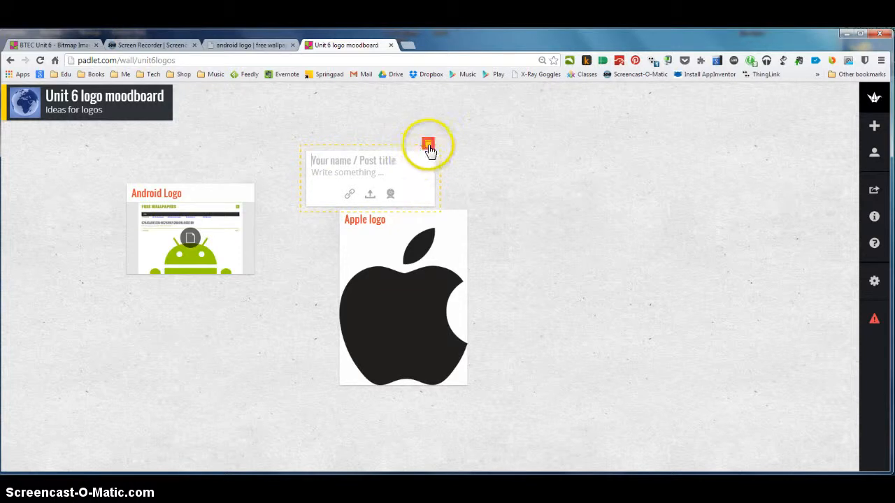
pyautogui.click(427, 144)
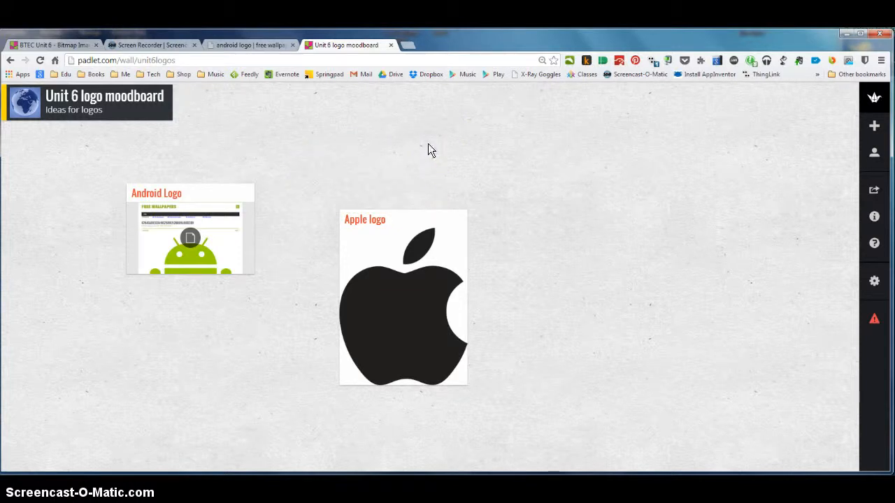